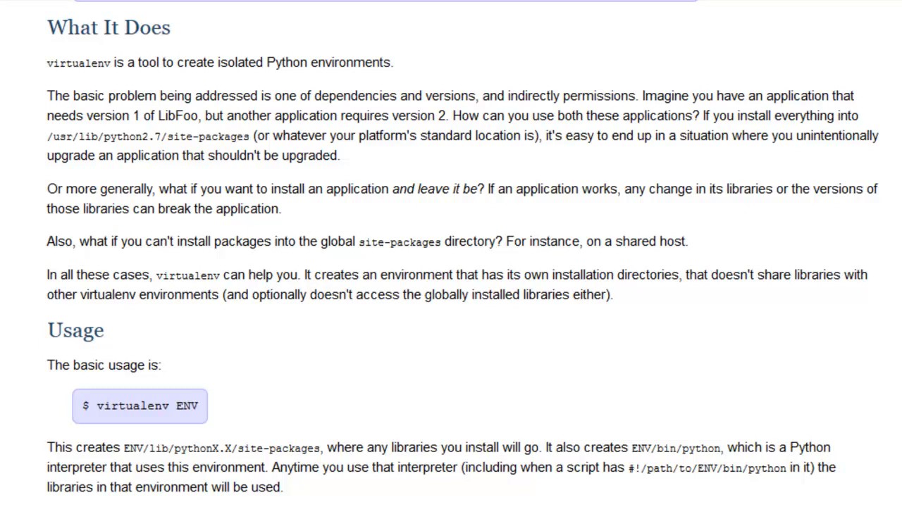
mouse_move(567, 493)
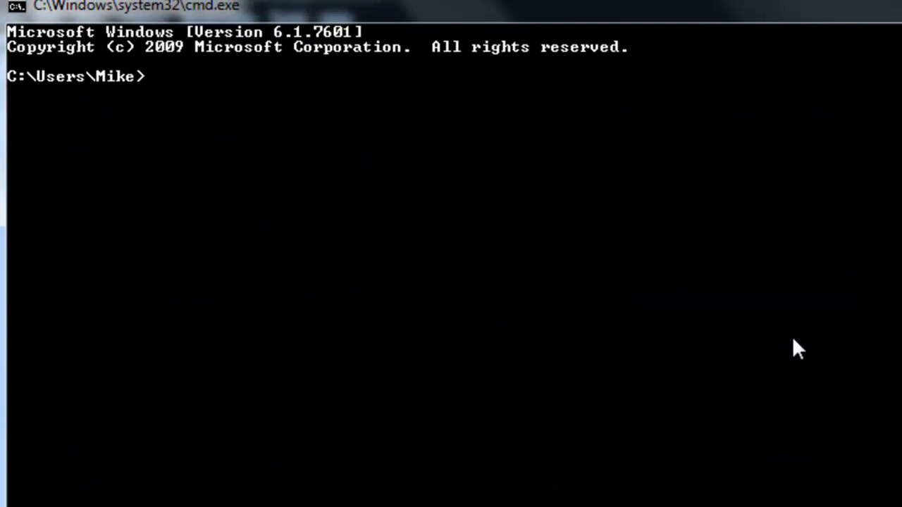
Run pip install virtualenv, which reports the requirement is already satisfied
type("pip inst")
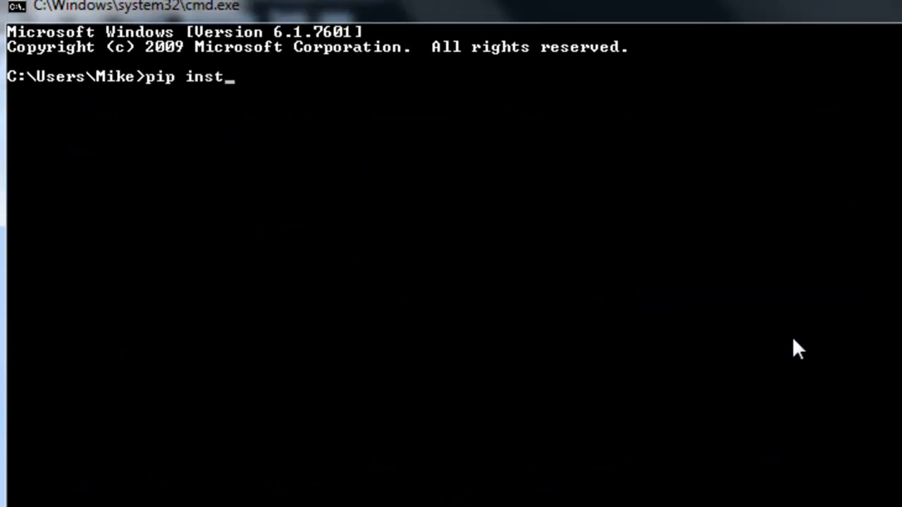
type("all virtual")
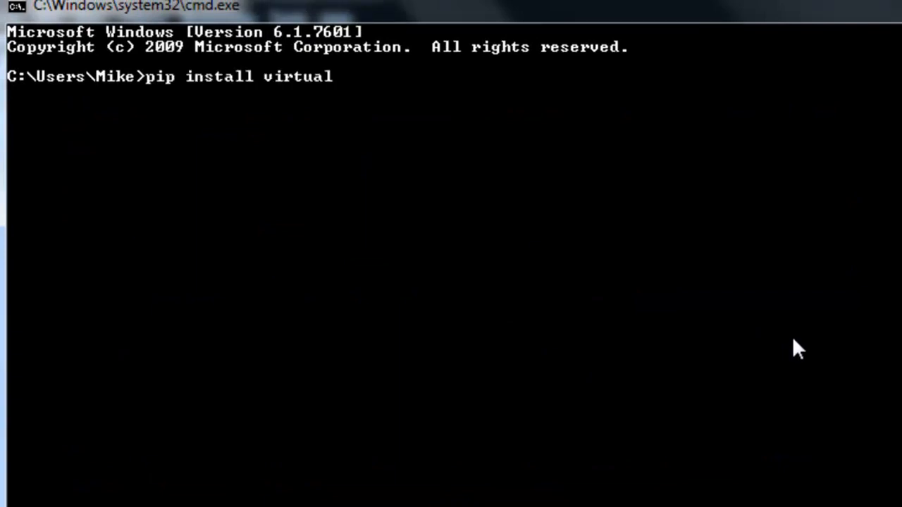
type("env")
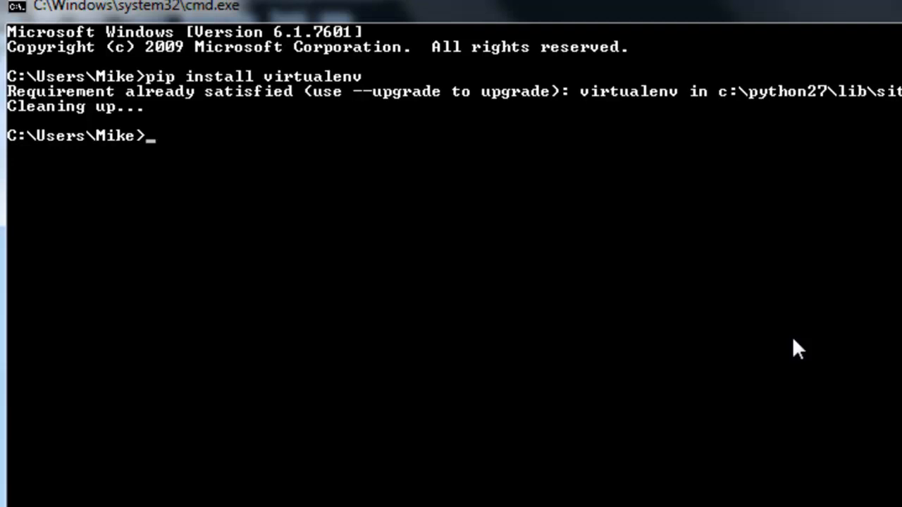
type("cd")
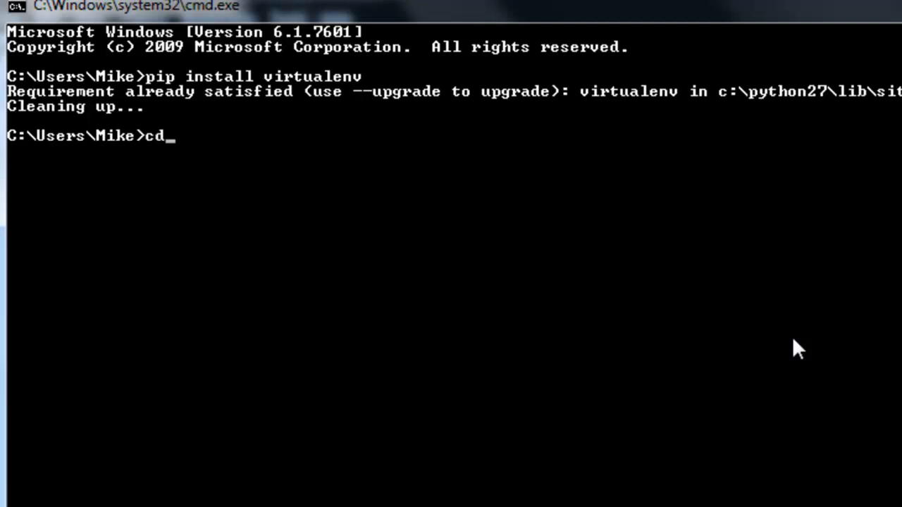
Go to the Desktop, make a realpython folder with md, and cd into it
type("desktop")
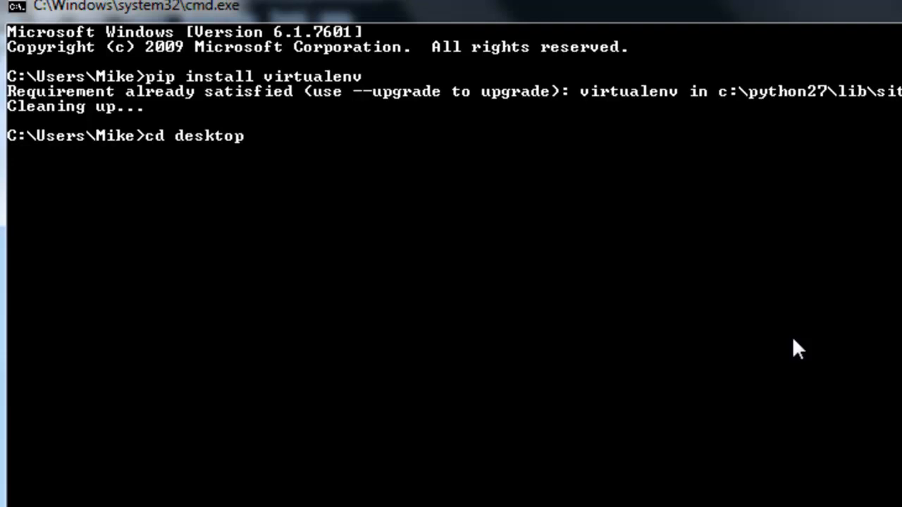
type("md")
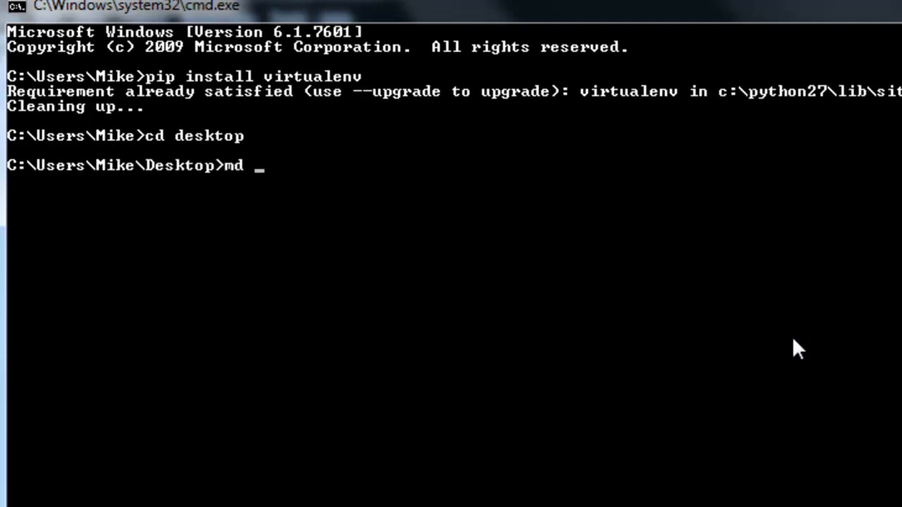
type("realpython")
type("cd")
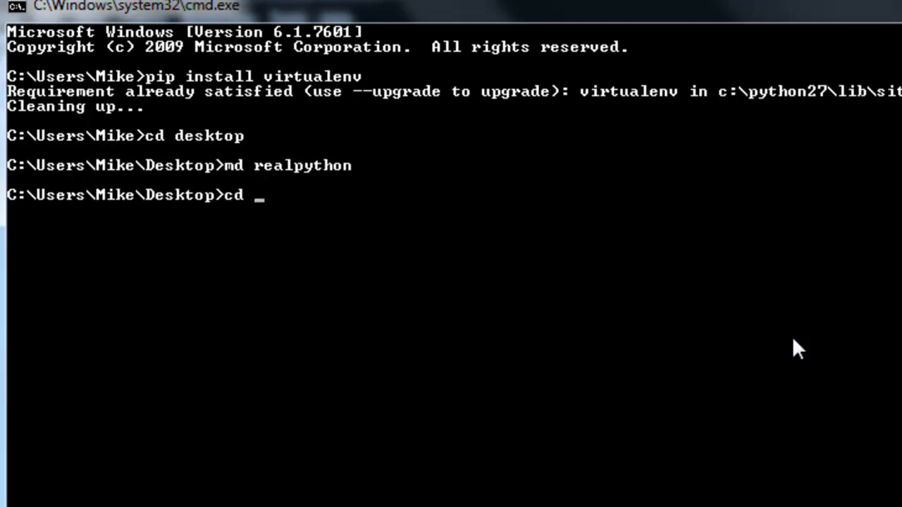
type("realpytho")
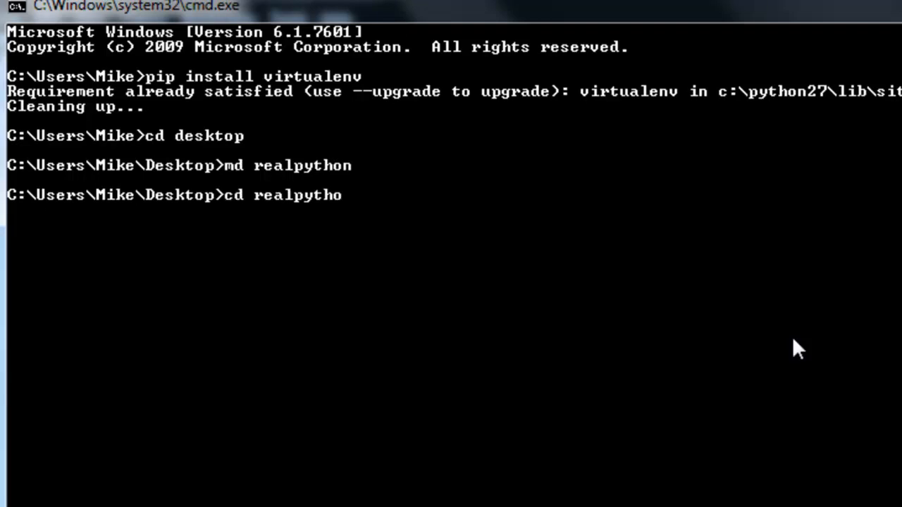
key("Return")
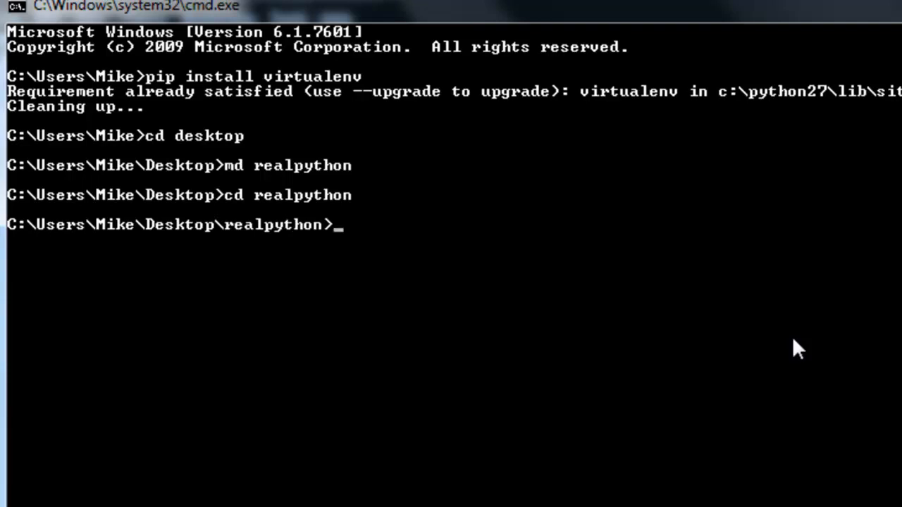
type("virt")
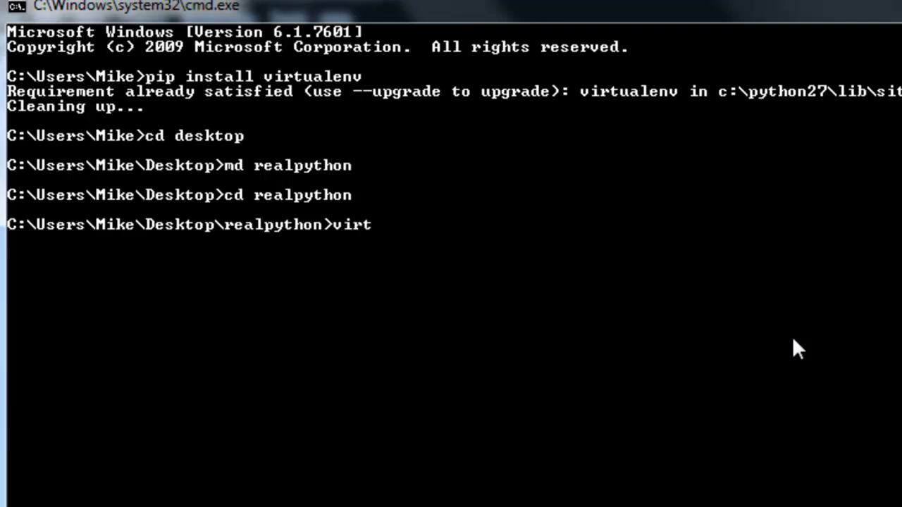
Run virtualenv --no-site-packages chapter2, installing its own python, setuptools and pip
type("uale")
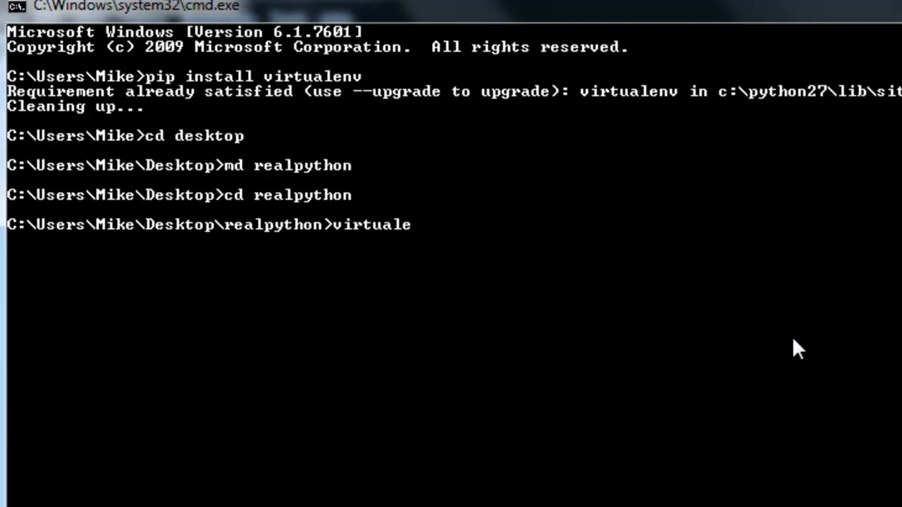
type("nv")
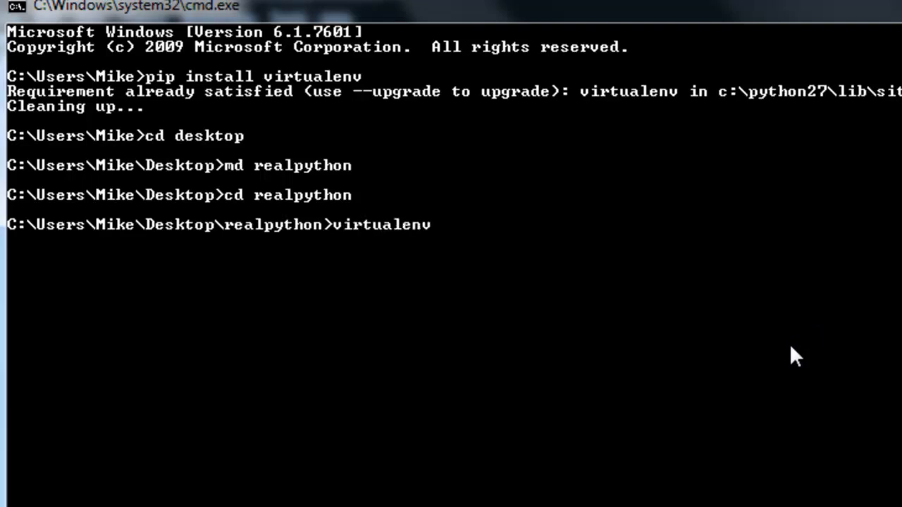
type("--no")
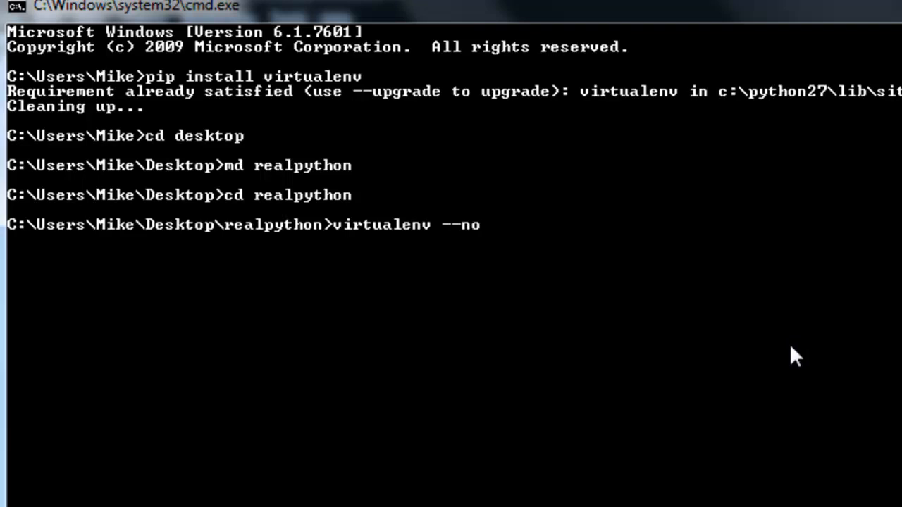
type("-site")
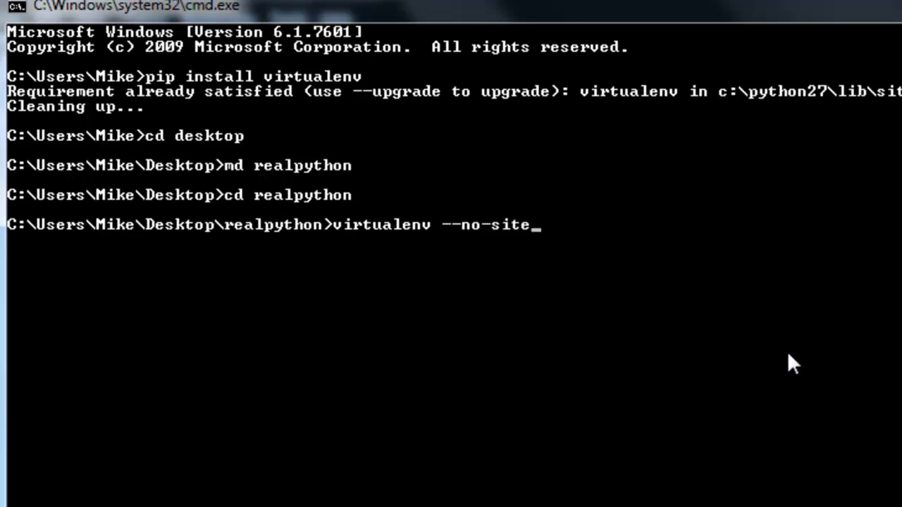
type("pa")
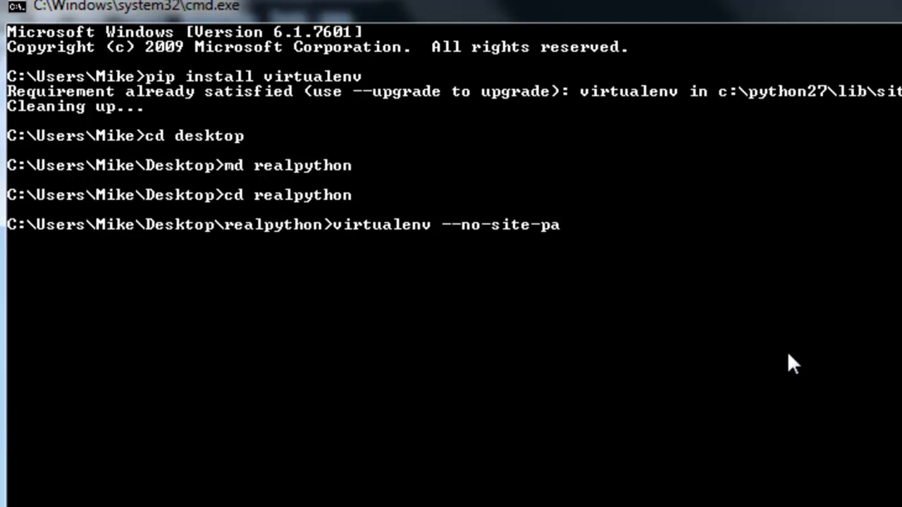
type("c")
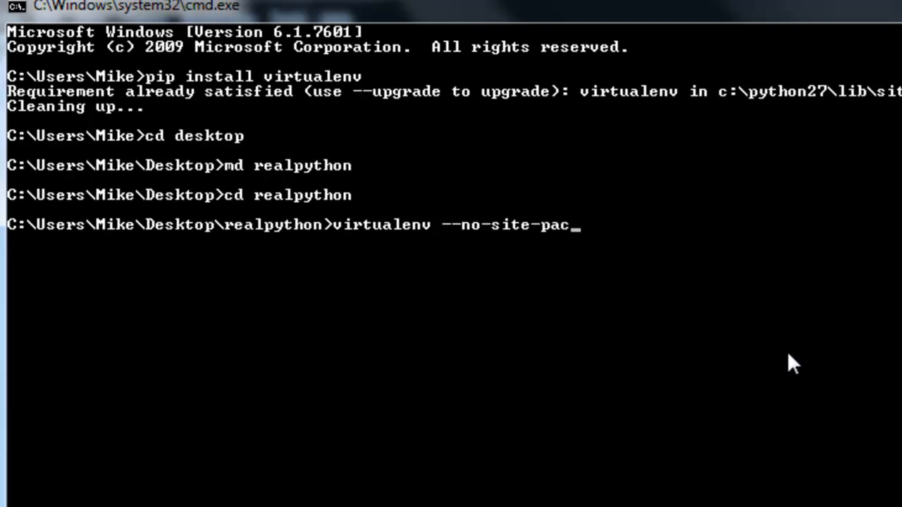
type("kages")
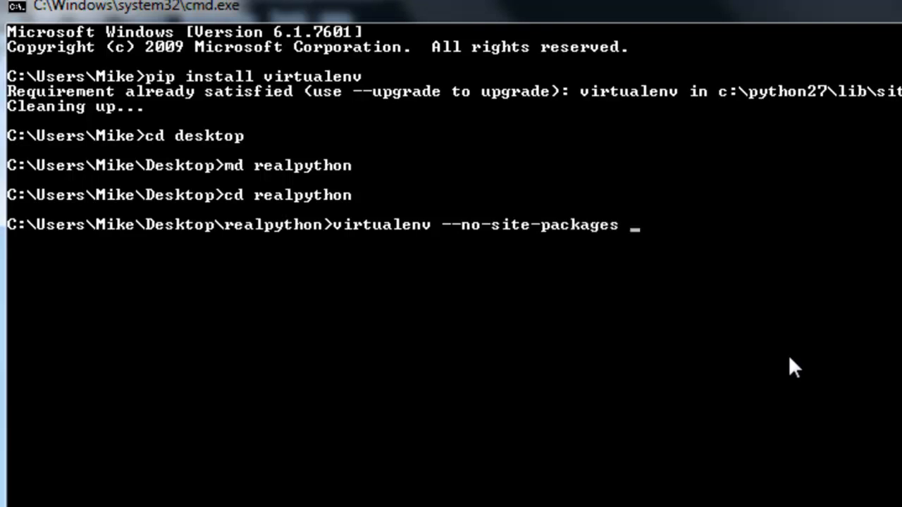
type("cha")
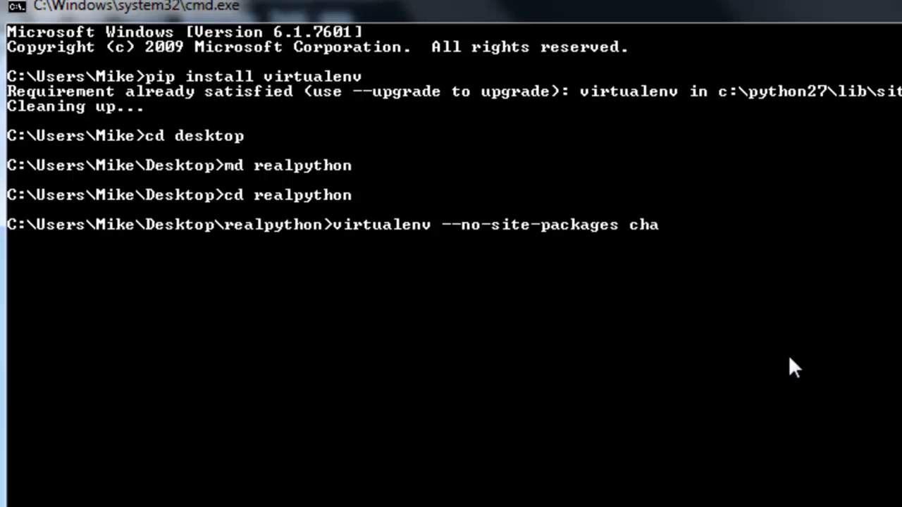
type("p")
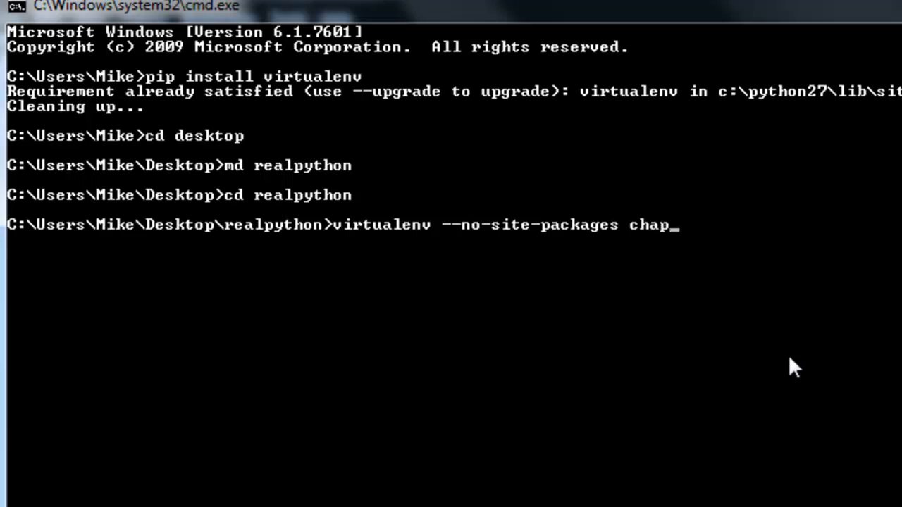
type("ter2")
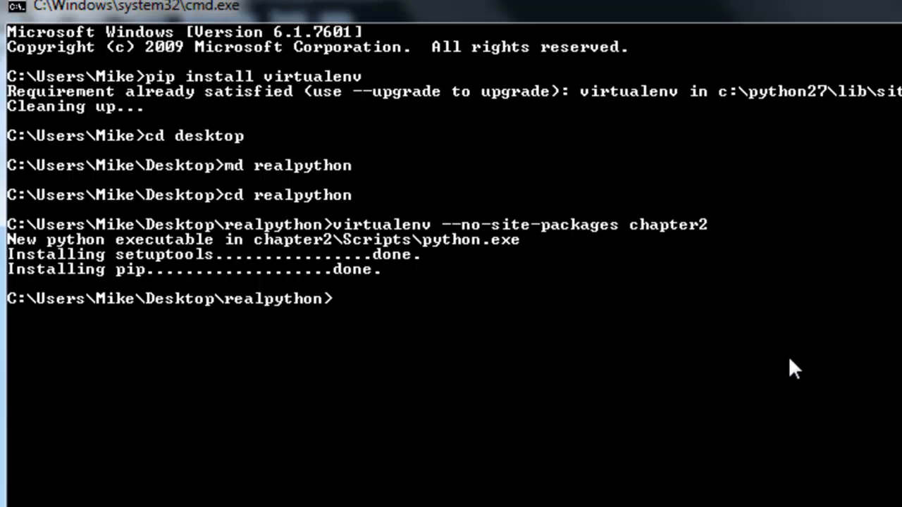
type("c")
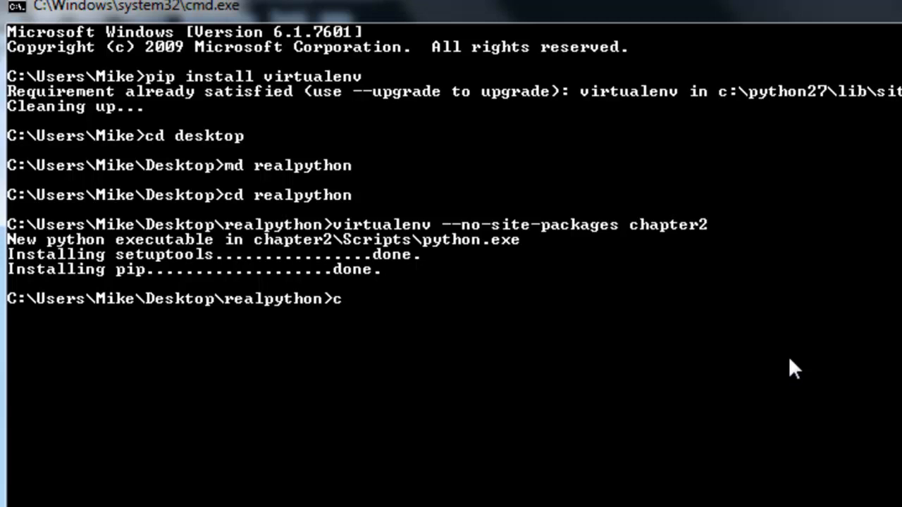
Change into the chapter2 environment folder with cd chapter2
type("d")
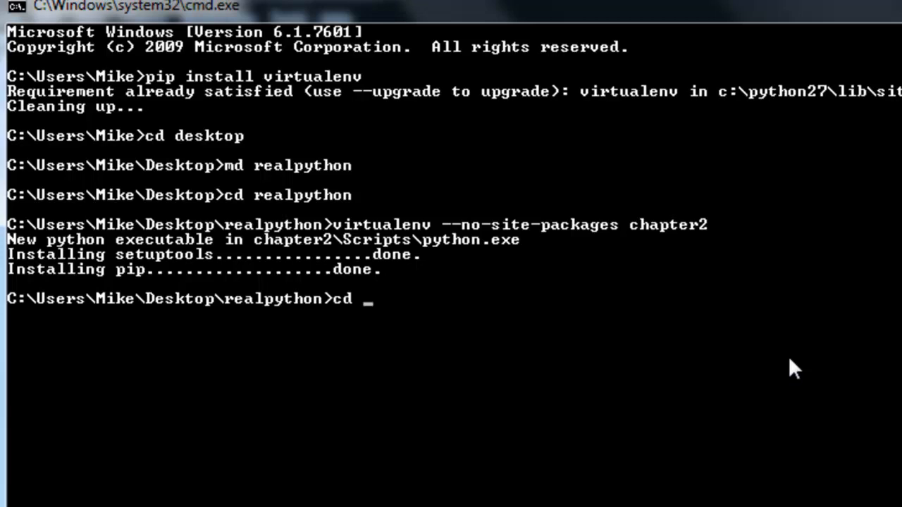
type("chap")
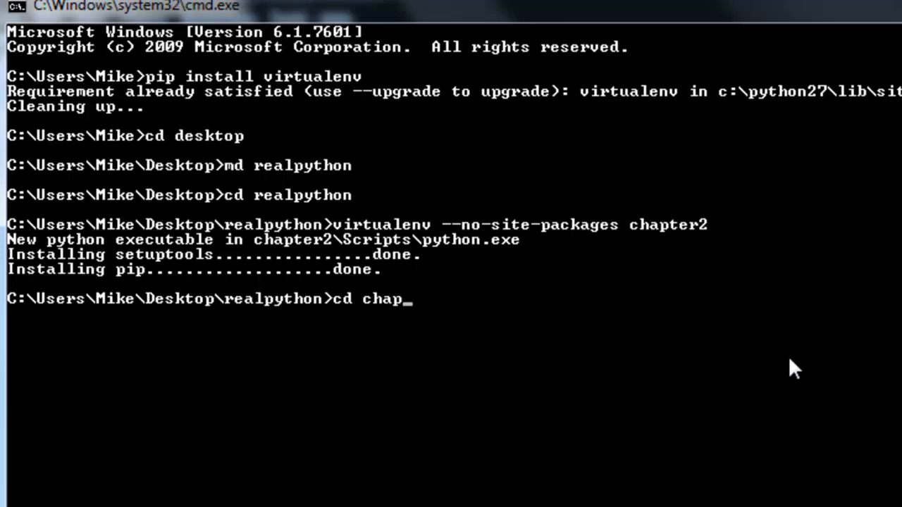
type("ter")
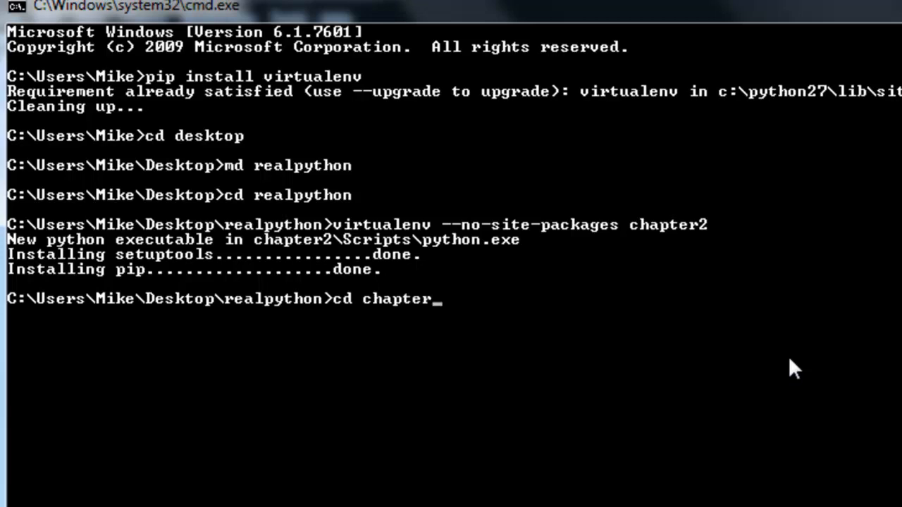
key("Return")
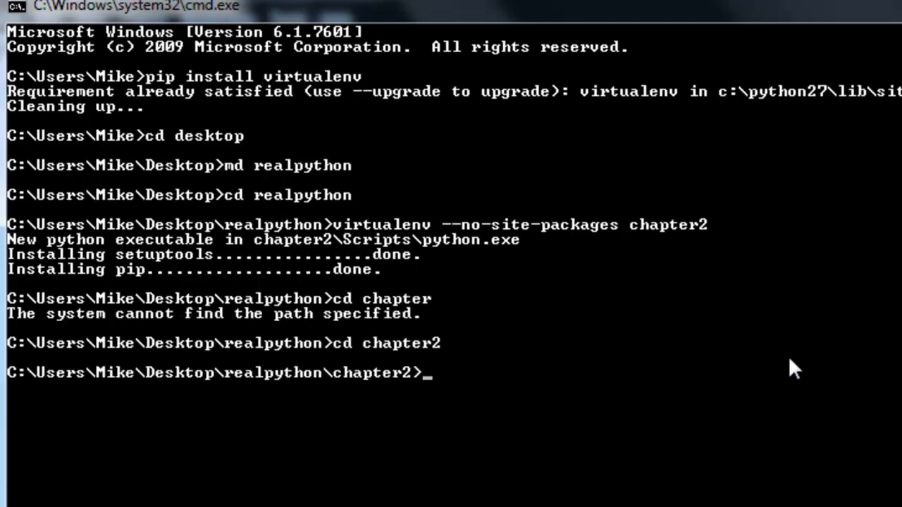
Try the Unix-style source bin/activate command
type("sour")
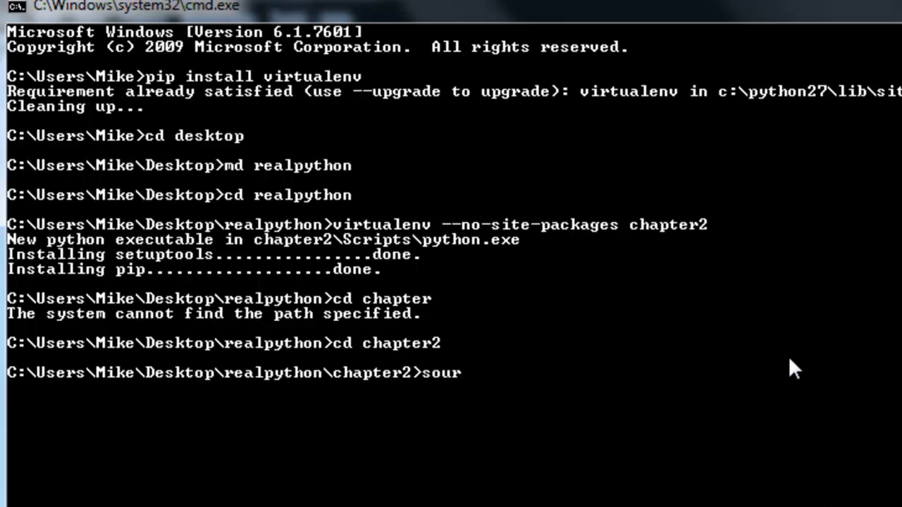
type("ce bin")
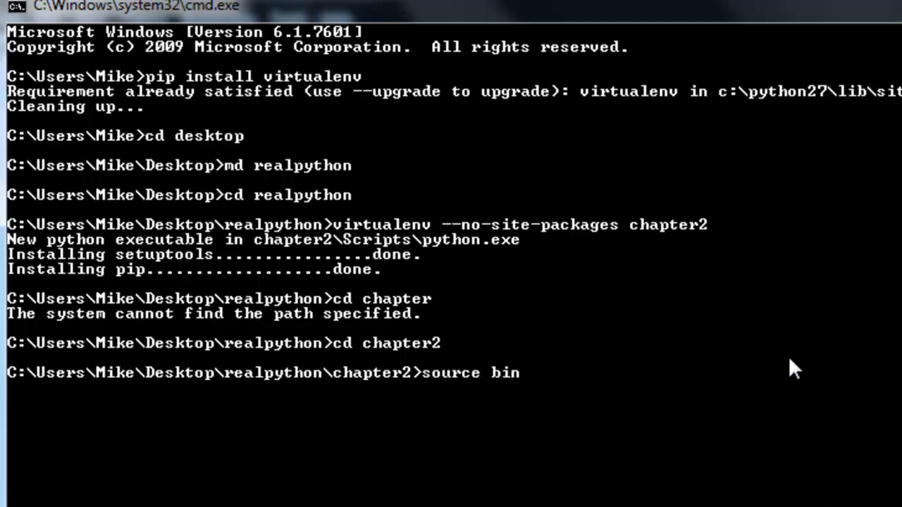
type("/activat")
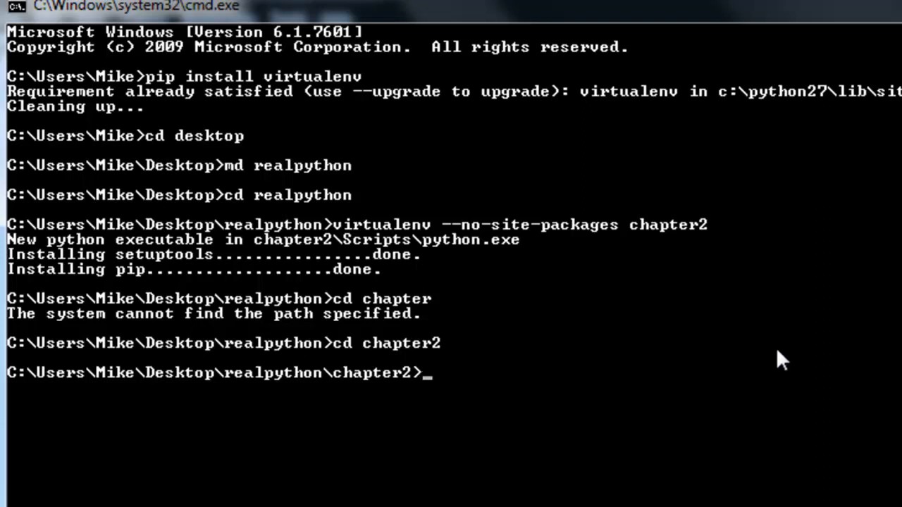
Activate chapter2 with scripts\activate, deactivate it, then reactivate it
type("scri")
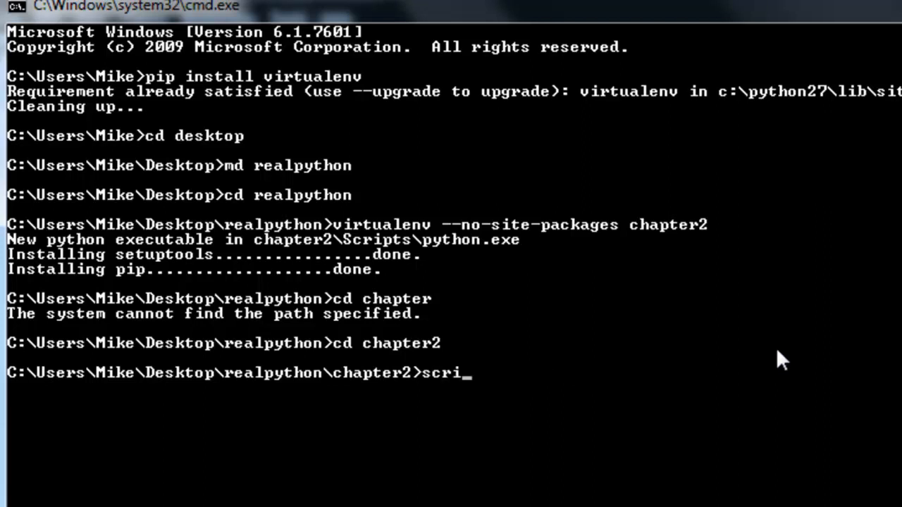
type("pts\\activate")
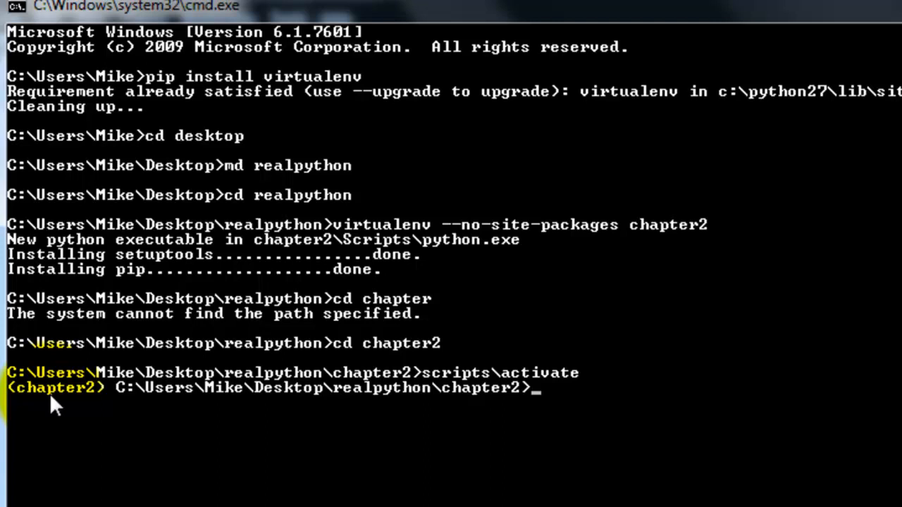
type("deactivate")
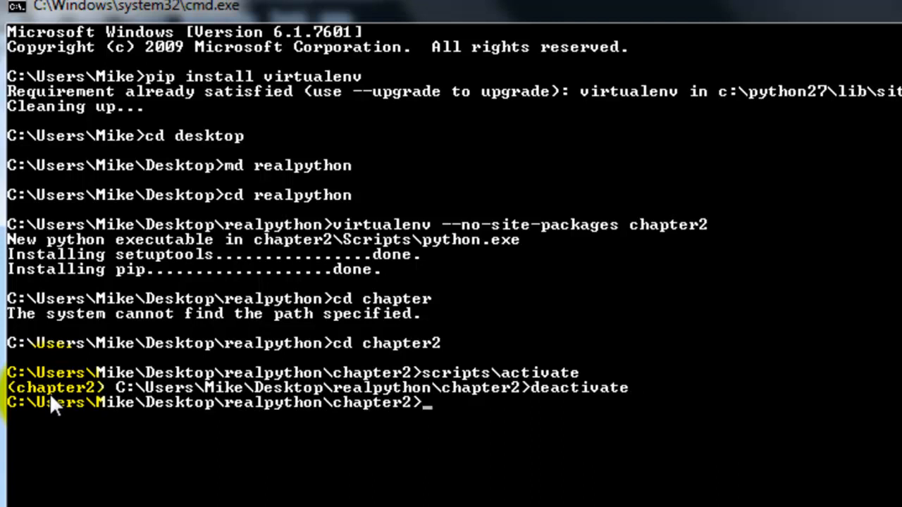
type("deactivate")
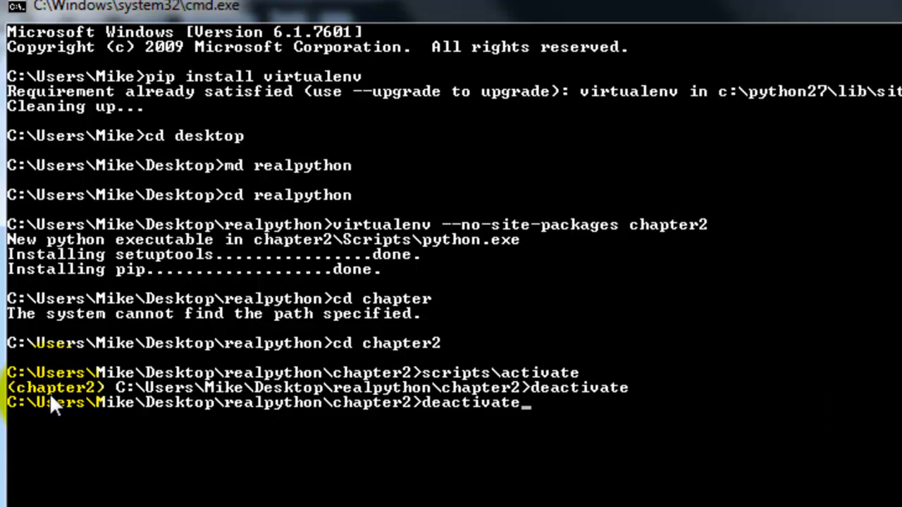
key("Return")
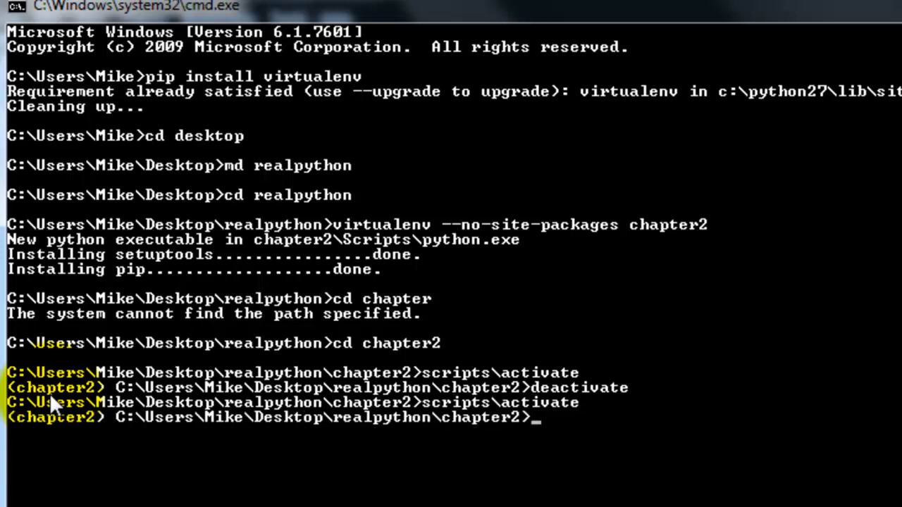